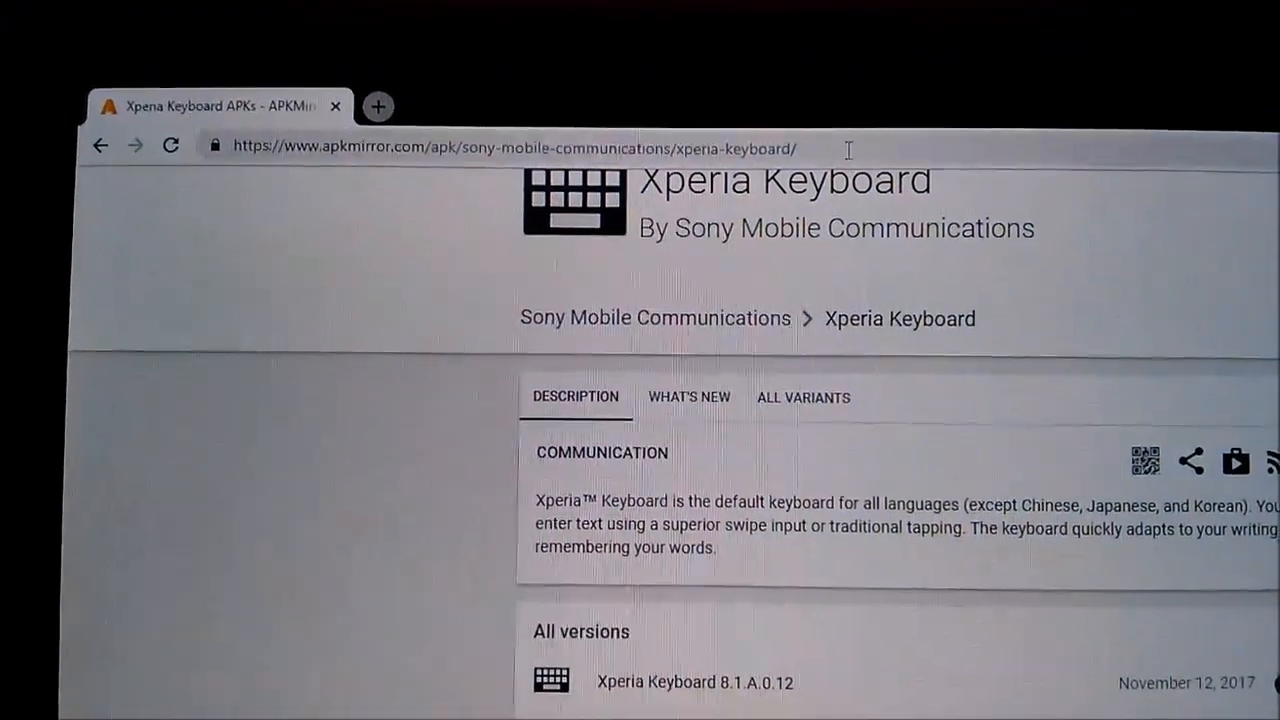
Scroll the Xperia Keyboard page down to the All versions list showing 8.0.A.0.110.
scroll("down", 3)
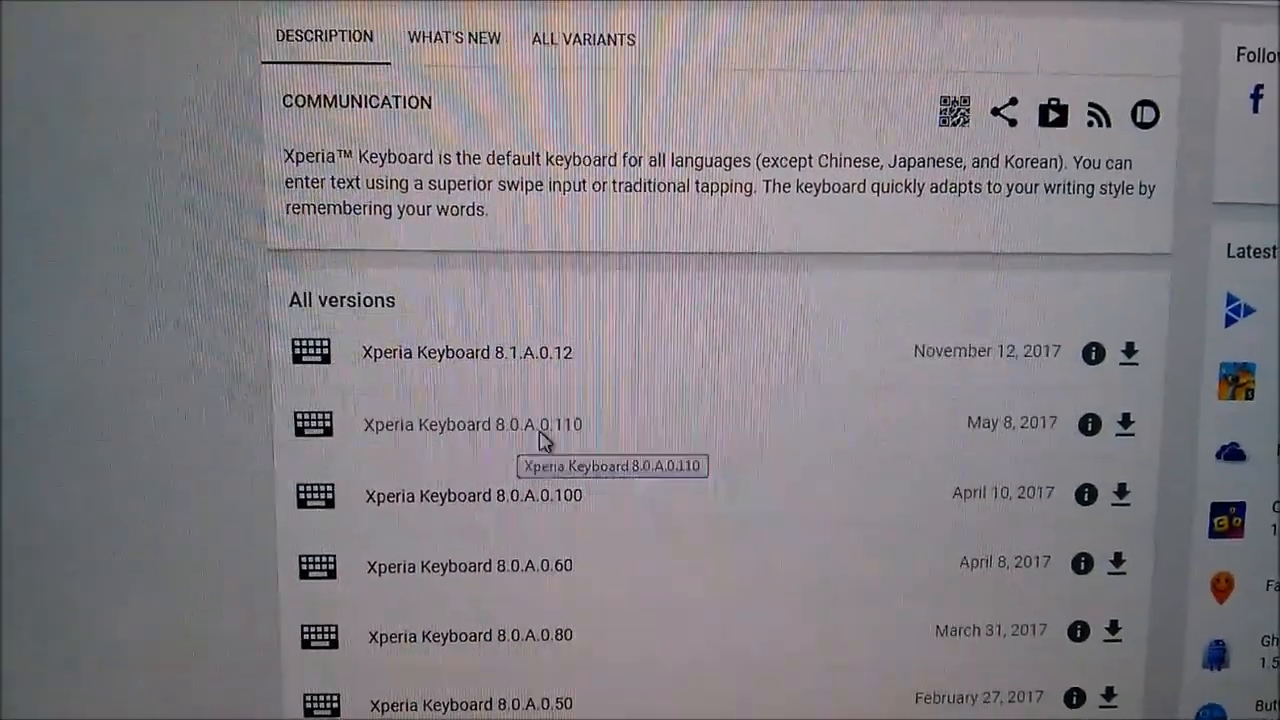
Download the Xperia Keyboard 8.0.A.0.110 APK (13.92 MB, arm64-v8a + armeabi-v7a).
left_click(457, 424)
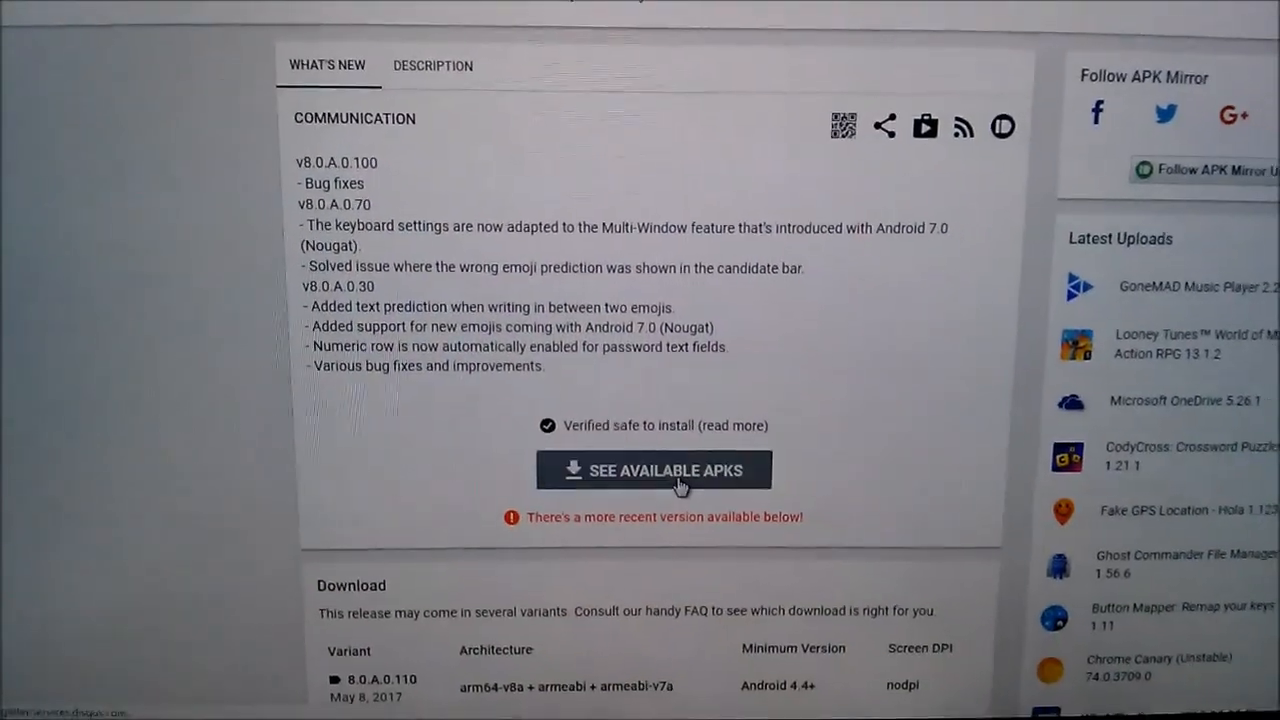
scroll("down", 3)
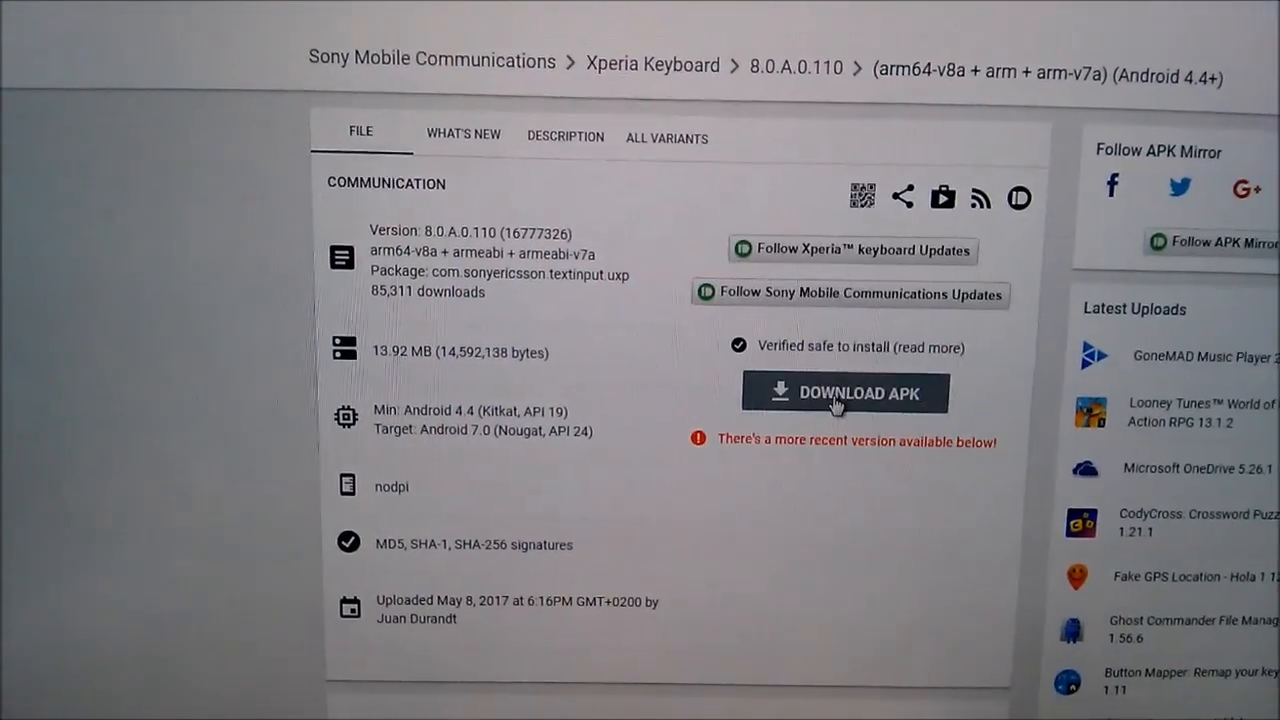
left_click(844, 392)
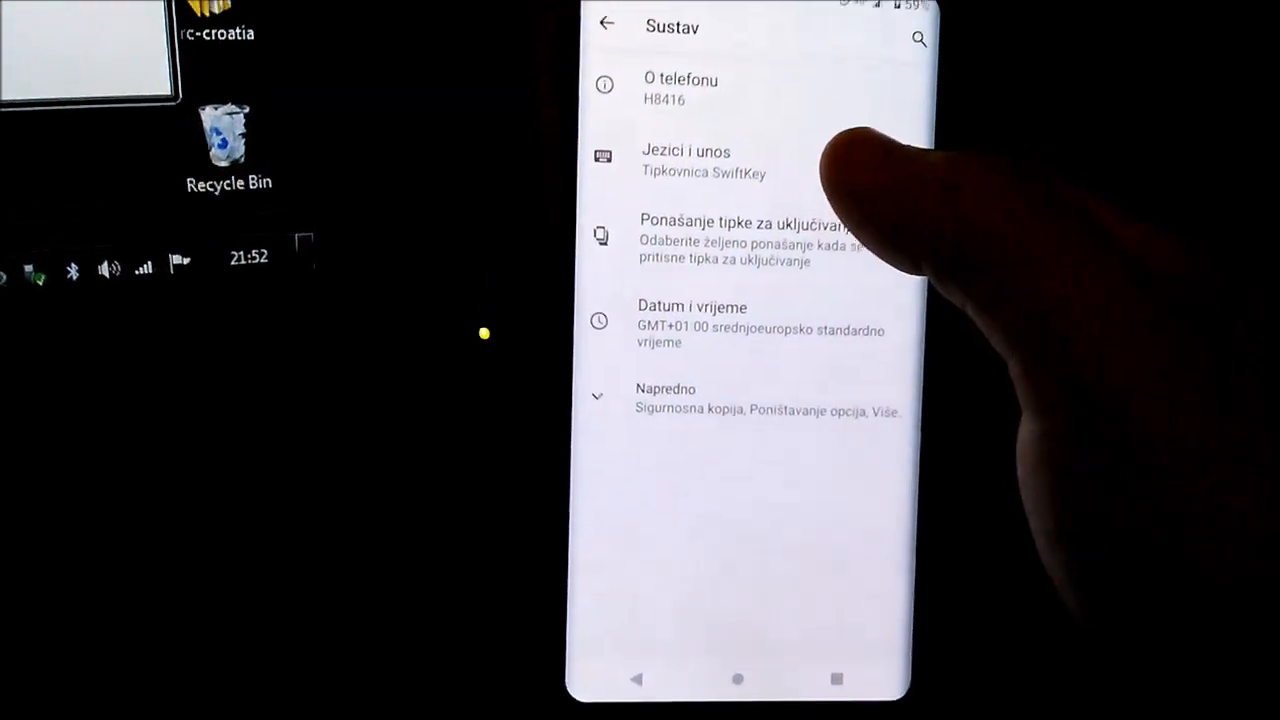
Open Languages and input (Jezici i unos) under System settings.
left_click(686, 160)
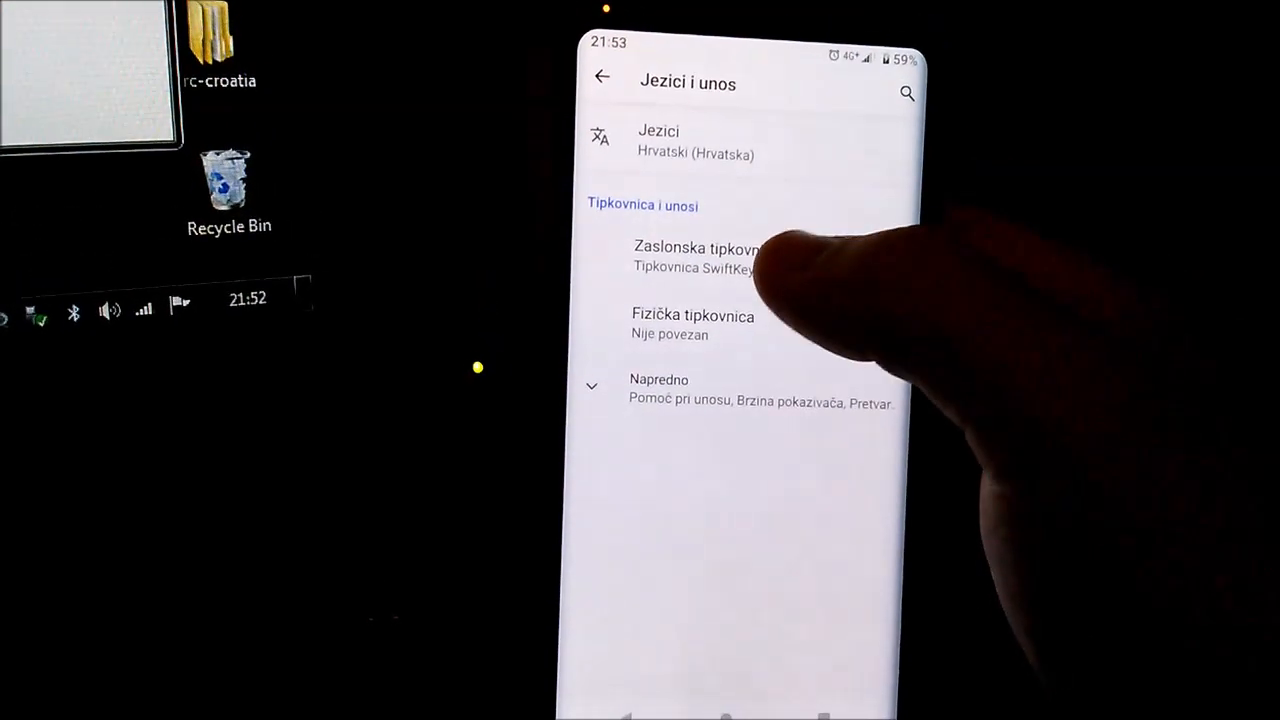